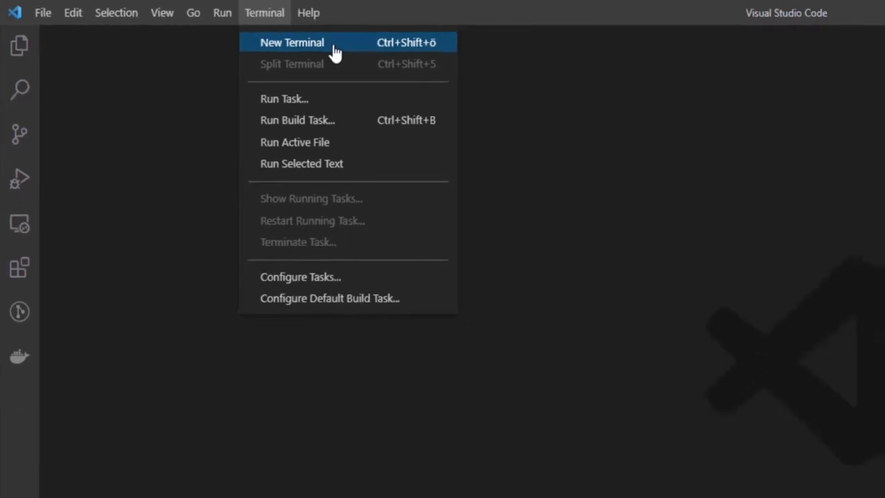
pyautogui.click(291, 42)
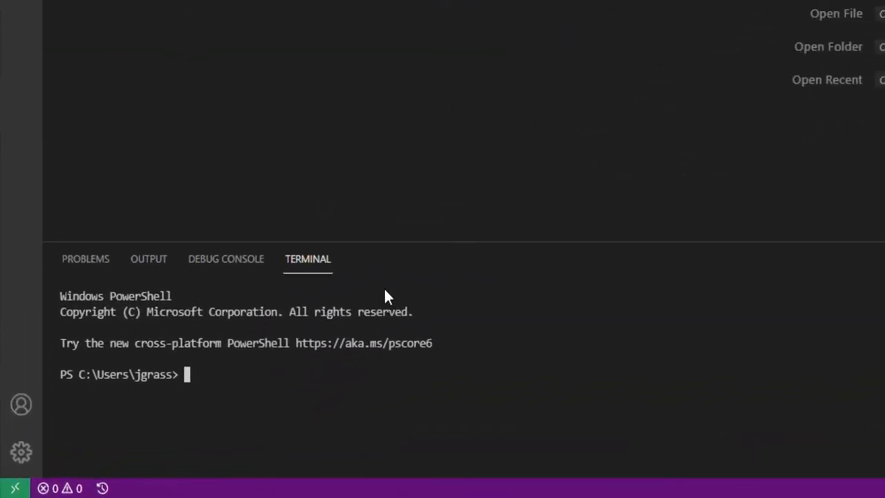
pyautogui.write('git clone https://github.com/intershop/intershop-pwa.git')
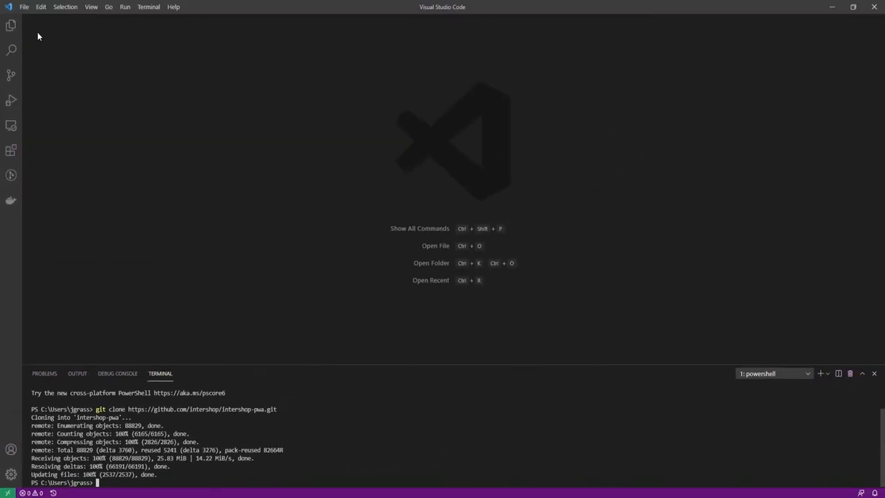
# Open the cloned intershop-pwa folder as the workspace via File > Open Folder.
pyautogui.click(25, 6)
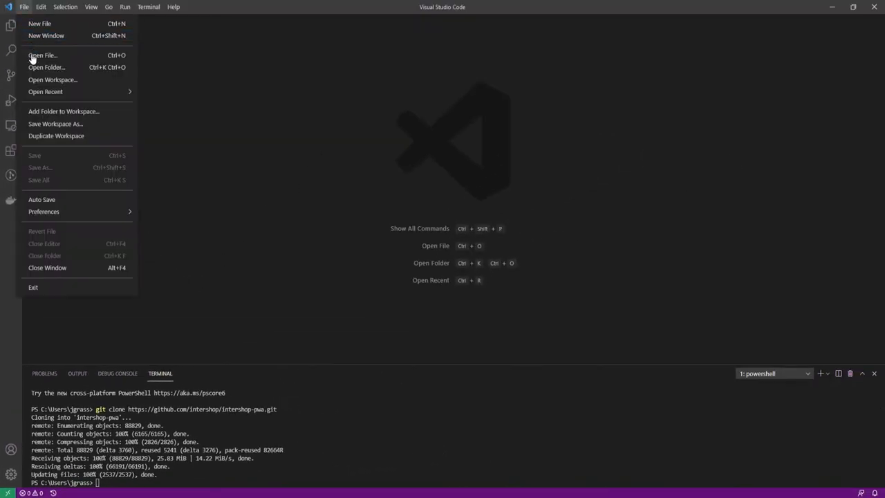
pyautogui.moveTo(46, 67)
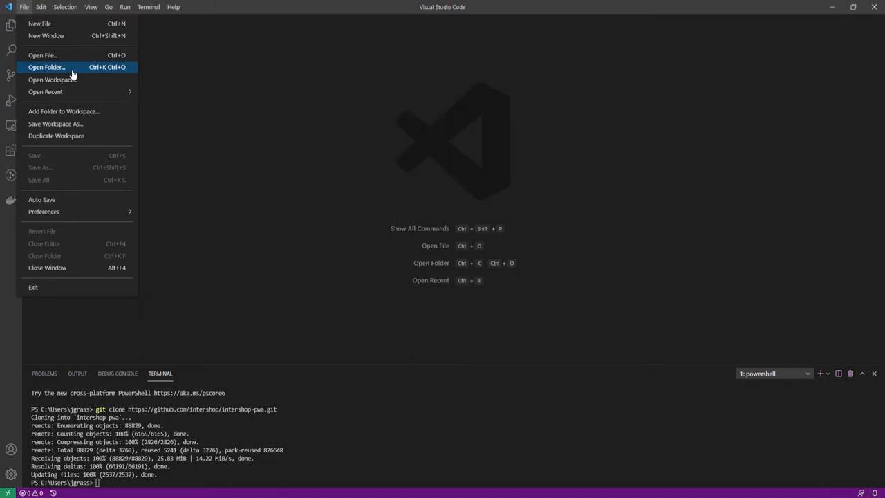
pyautogui.click(47, 67)
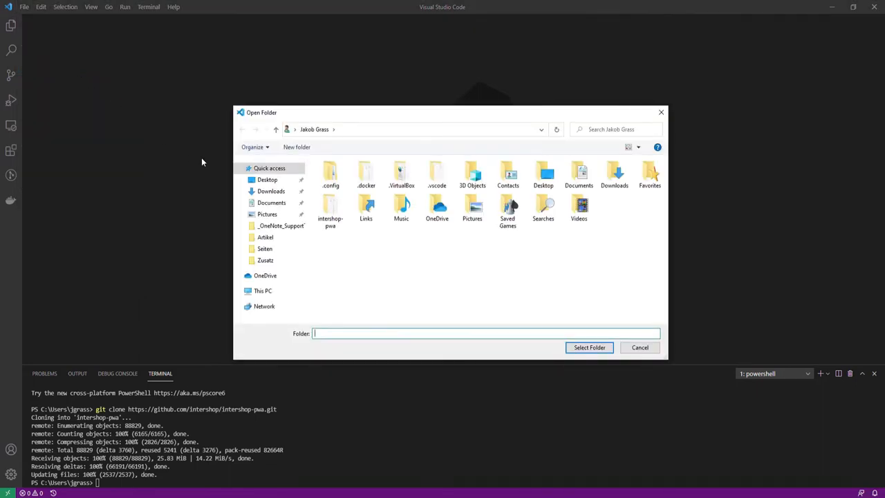
pyautogui.click(329, 208)
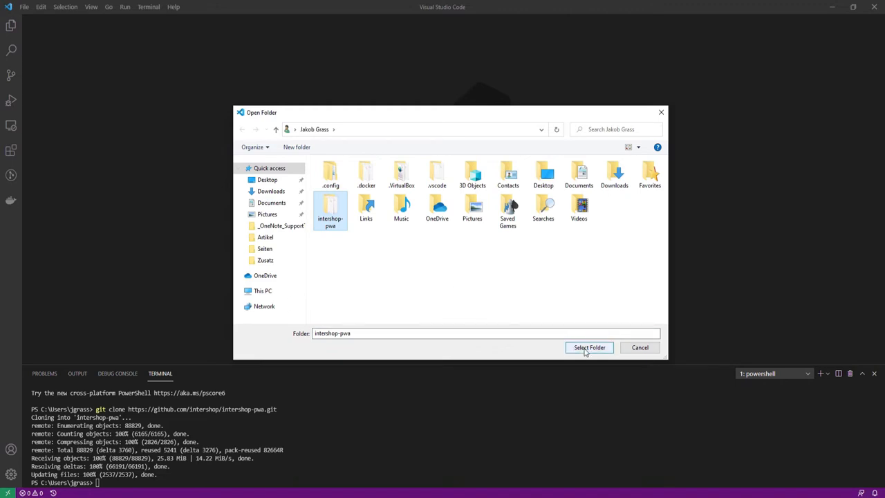
pyautogui.click(588, 347)
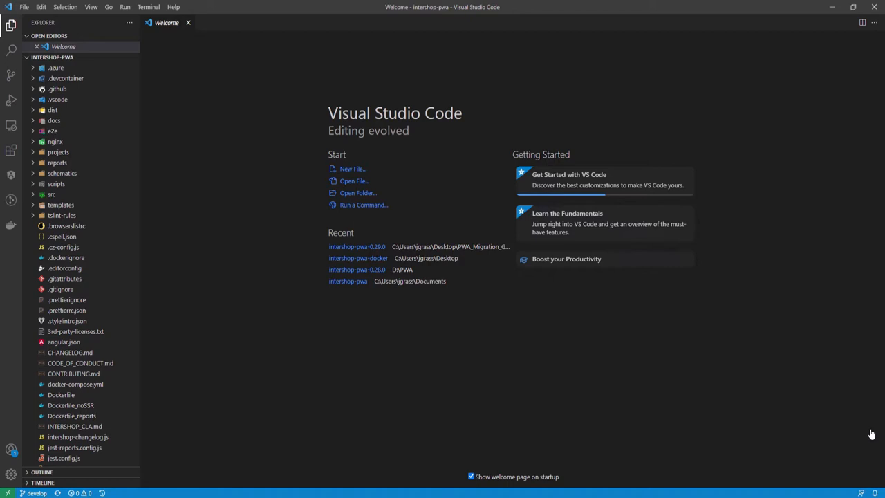
pyautogui.moveTo(280, 326)
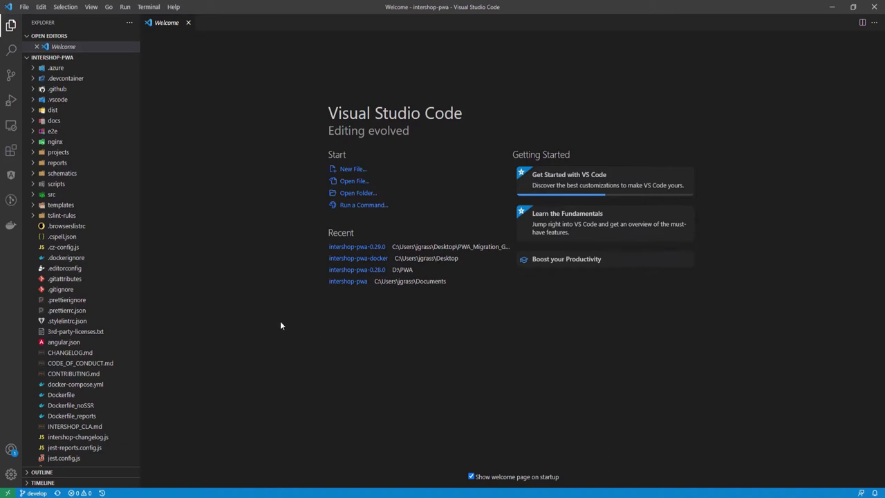
pyautogui.click(52, 194)
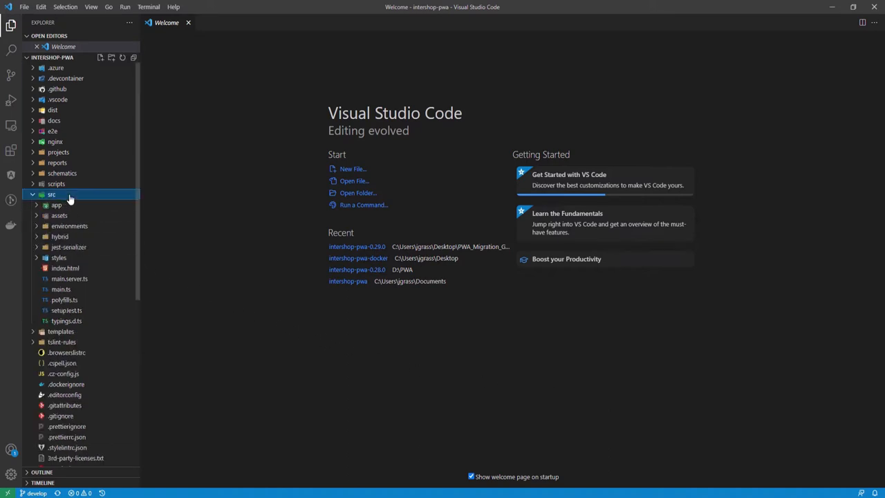
pyautogui.click(69, 226)
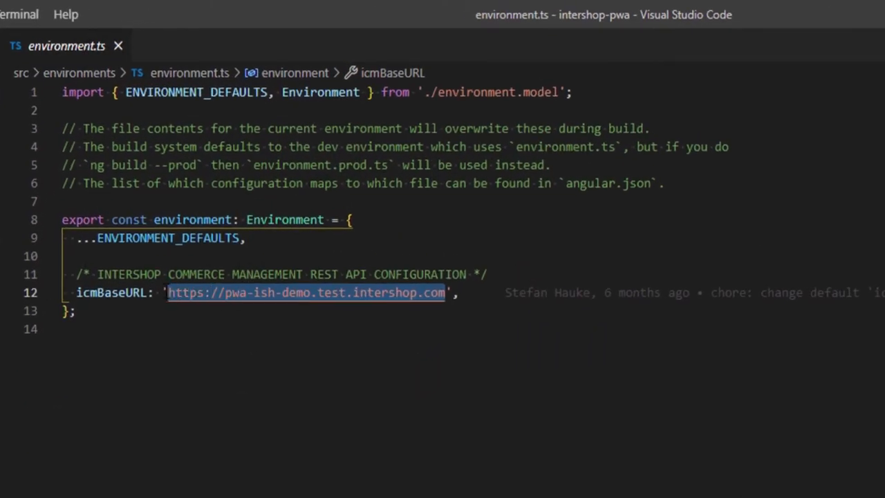
pyautogui.write("https://j',")
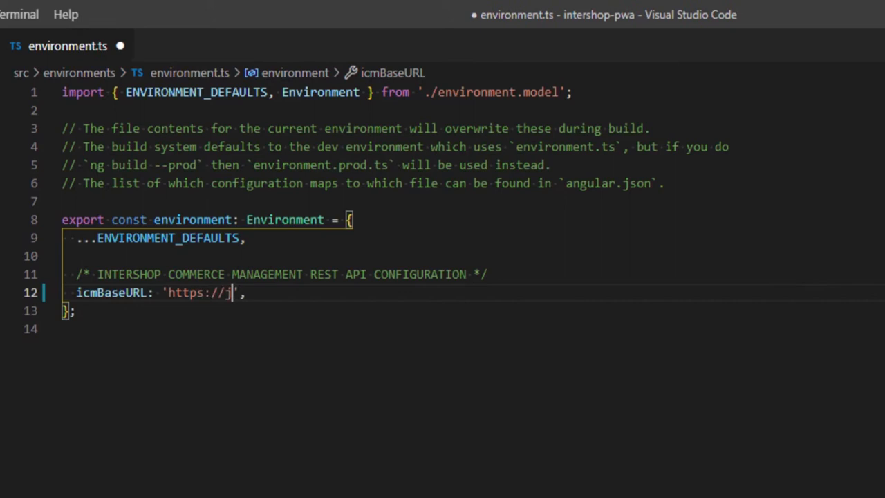
pyautogui.write('xdemoserver6.intershop.de')
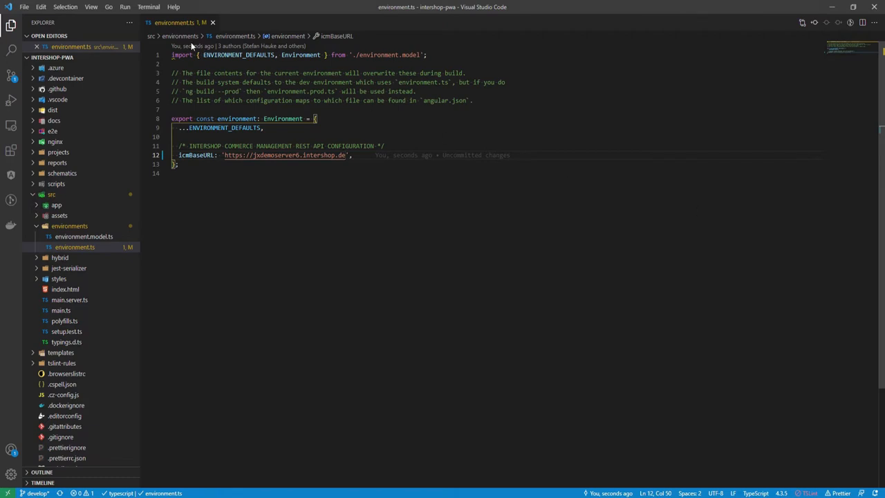
# In a new terminal, run docker build --no-cache -t pwa_image . to build the PWA image.
pyautogui.click(148, 6)
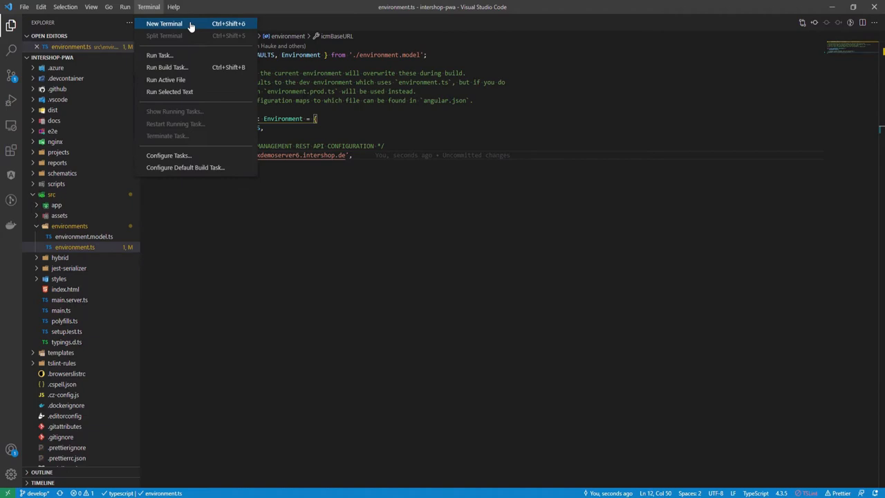
pyautogui.click(164, 23)
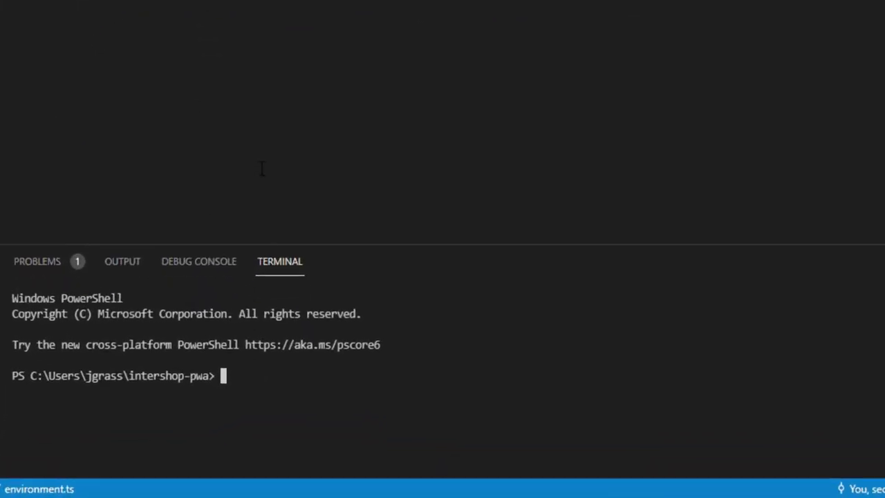
pyautogui.write('docker build --')
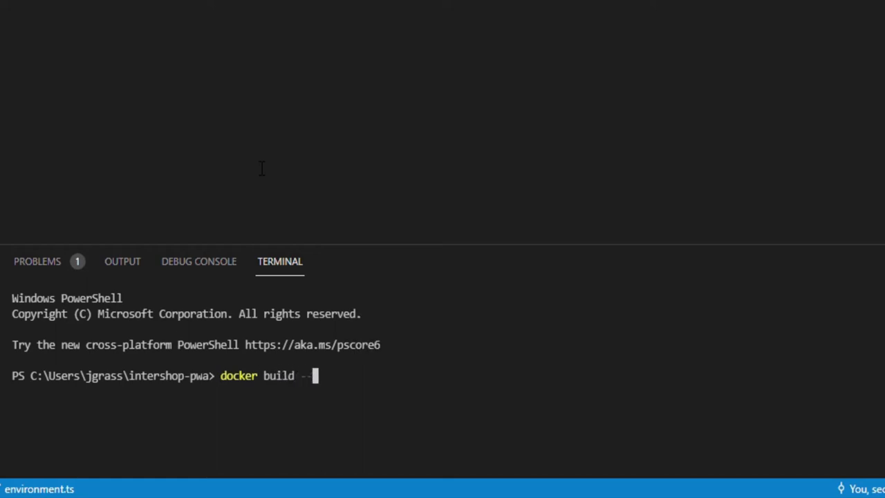
pyautogui.write('no-cache -t pwa_image .')
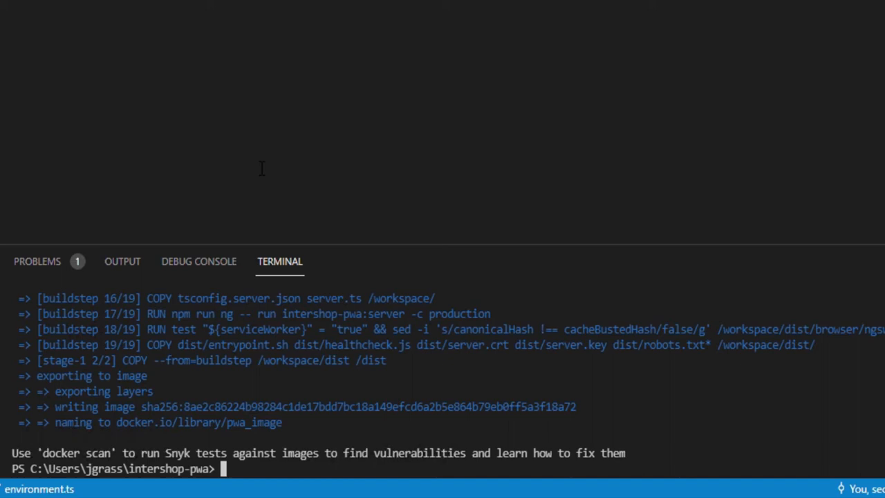
pyautogui.write('docker run -d -p 4200:4200')
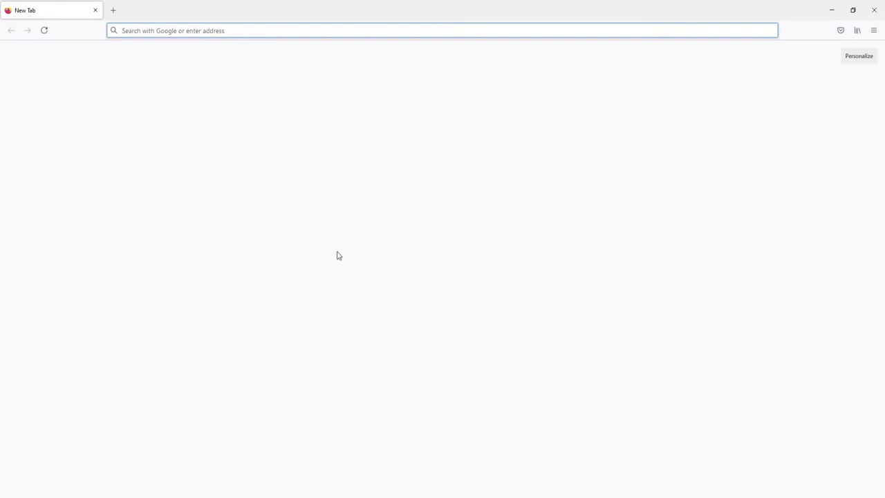
# Go to localhost:4200/home to view the running PWA.
pyautogui.write('localhost:4200/home')
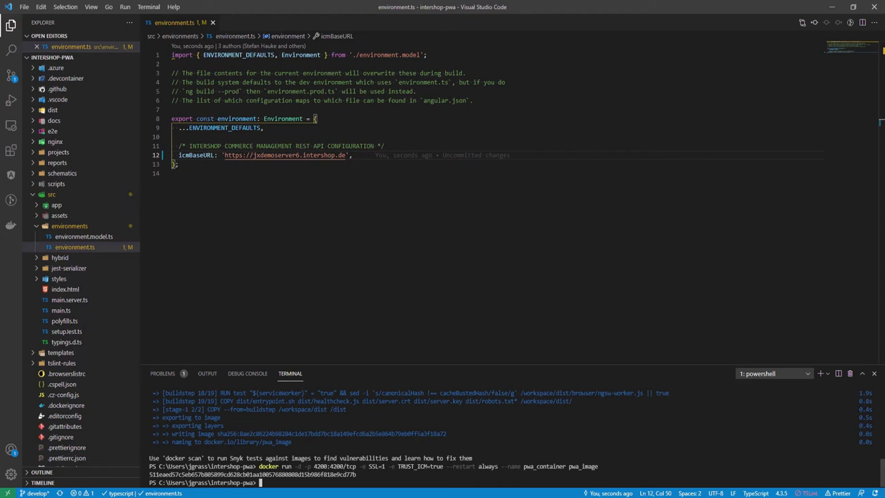
pyautogui.moveTo(379, 320)
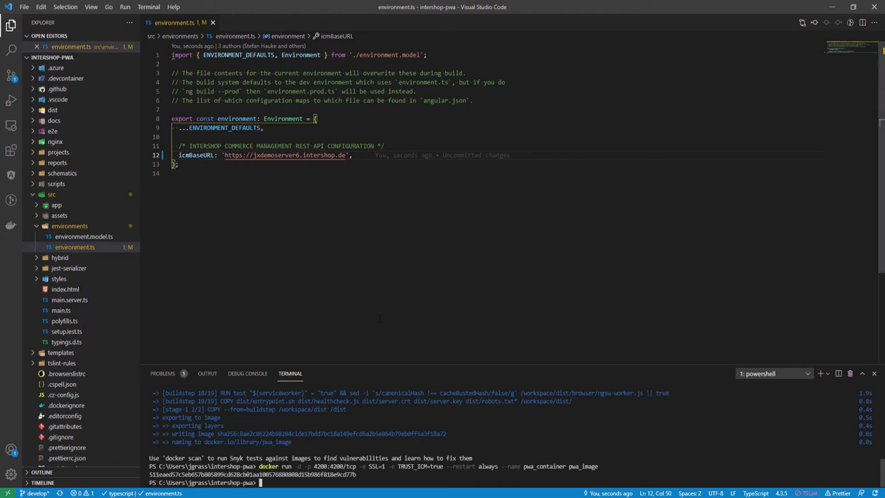
pyautogui.moveTo(97, 160)
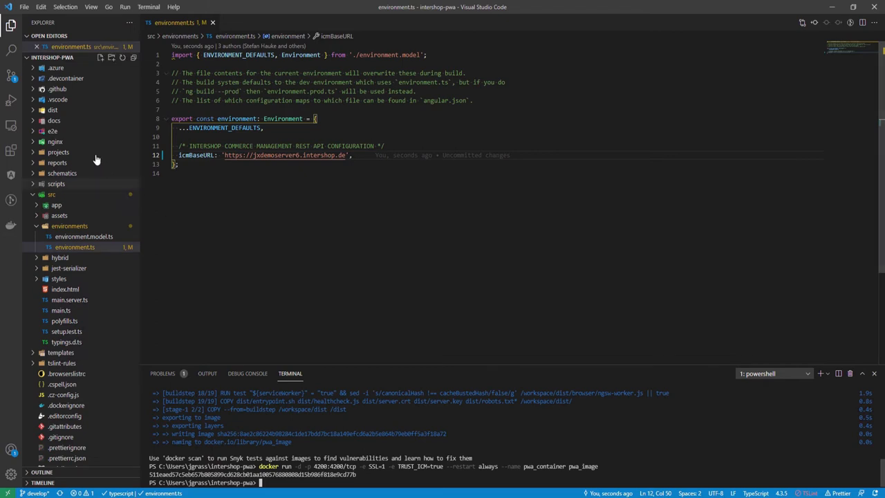
# Under b2b in nginx/multi-channel.yaml, add the features list (quoting, businessCustomerRegistration, …) and theme "blue|688dc3".
pyautogui.click(55, 141)
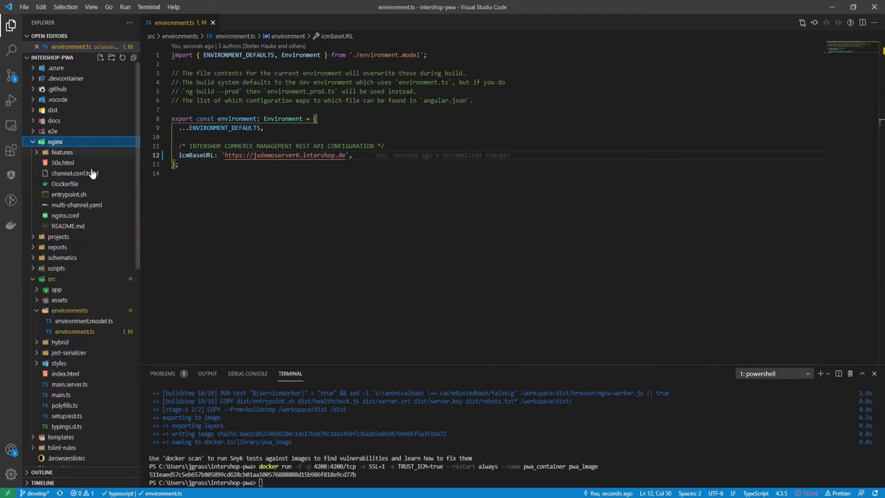
pyautogui.moveTo(107, 208)
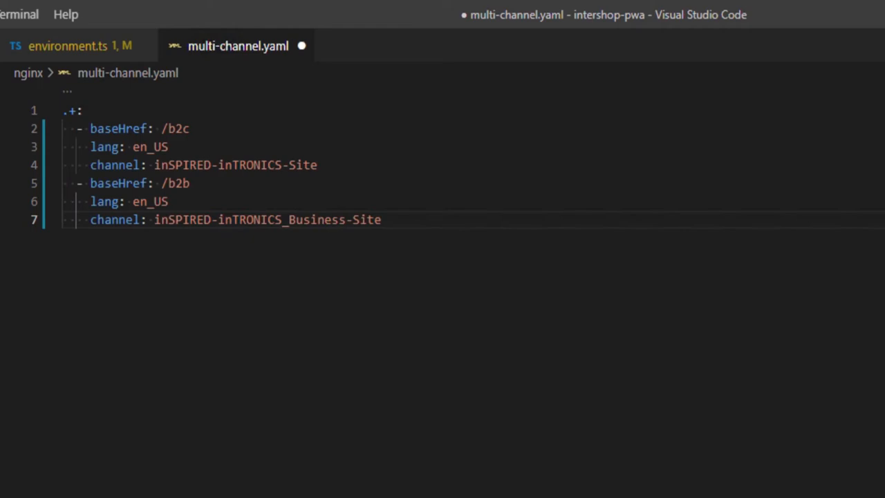
pyautogui.write('features: quoting,businessCustomerRegistration,advancedVariationHandling,quickorder,orderTemplates,punchout')
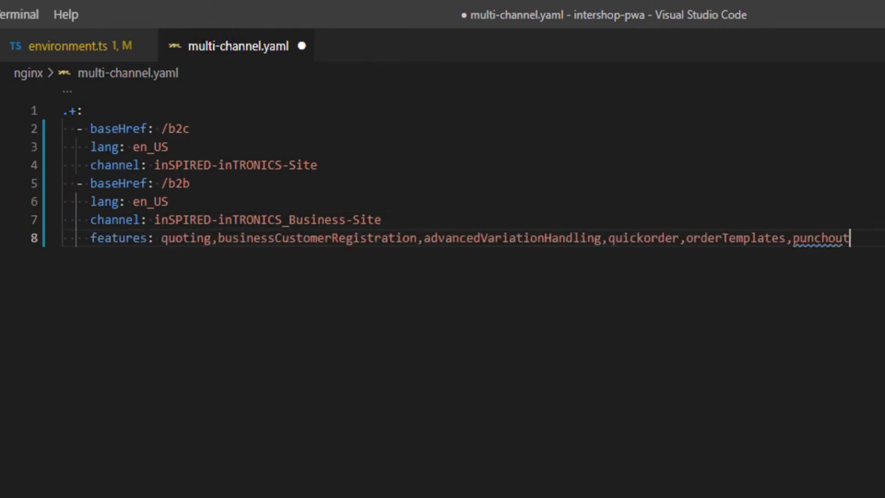
pyautogui.write('theme: "blue|688dc3"')
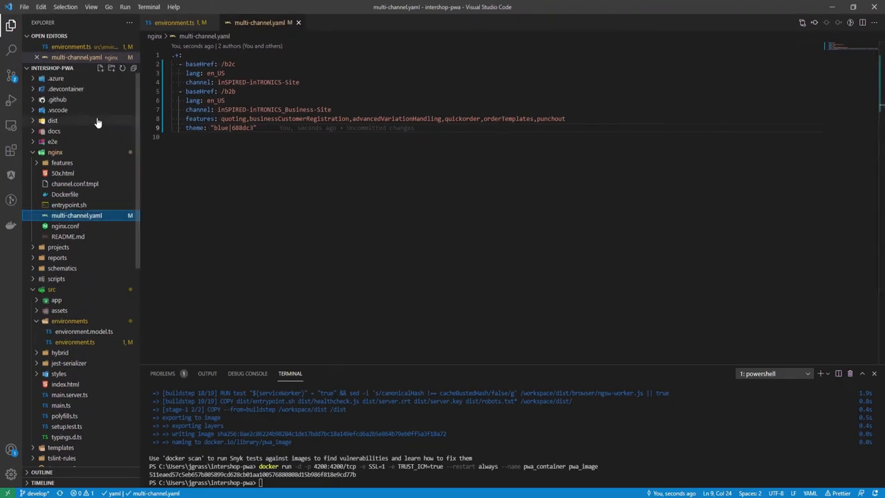
# Copy server.crt and server.key from dist into nginx, then open nginx/Dockerfile.
pyautogui.click(53, 120)
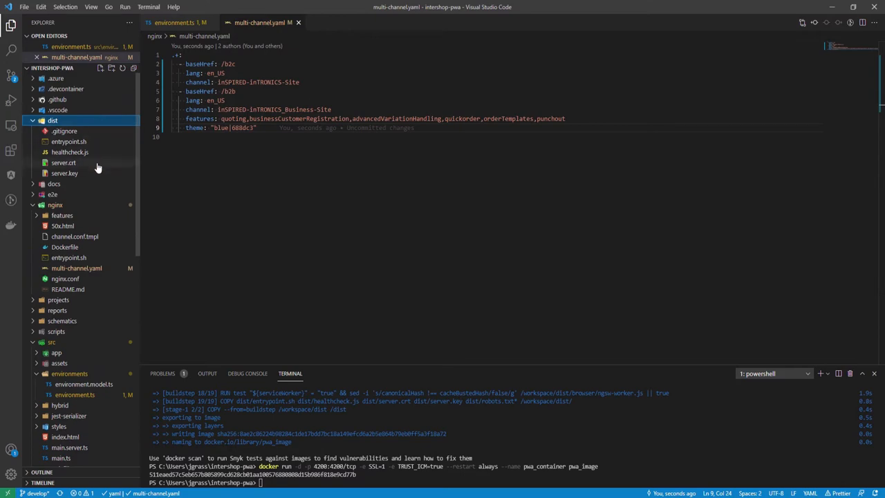
pyautogui.click(63, 173)
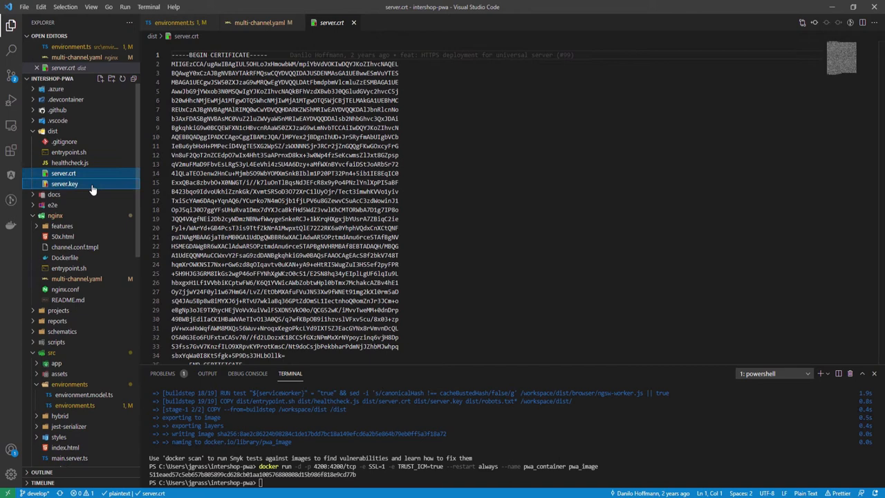
pyautogui.rightClick(64, 183)
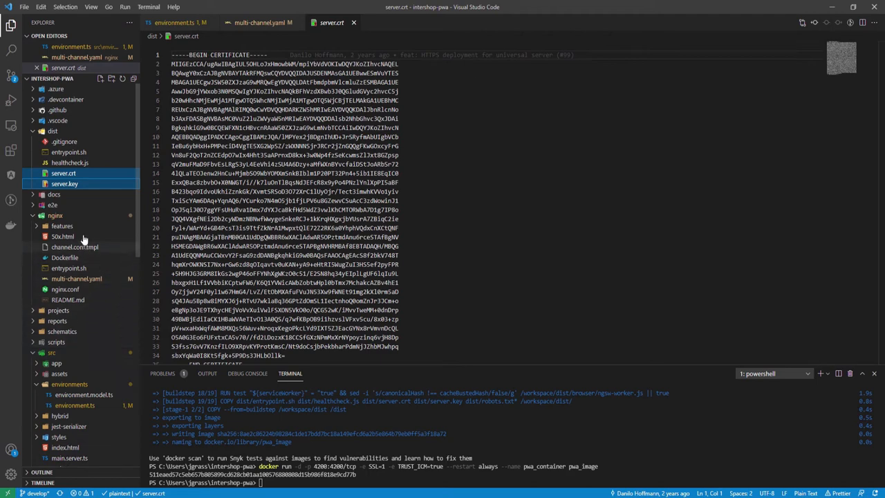
pyautogui.rightClick(55, 215)
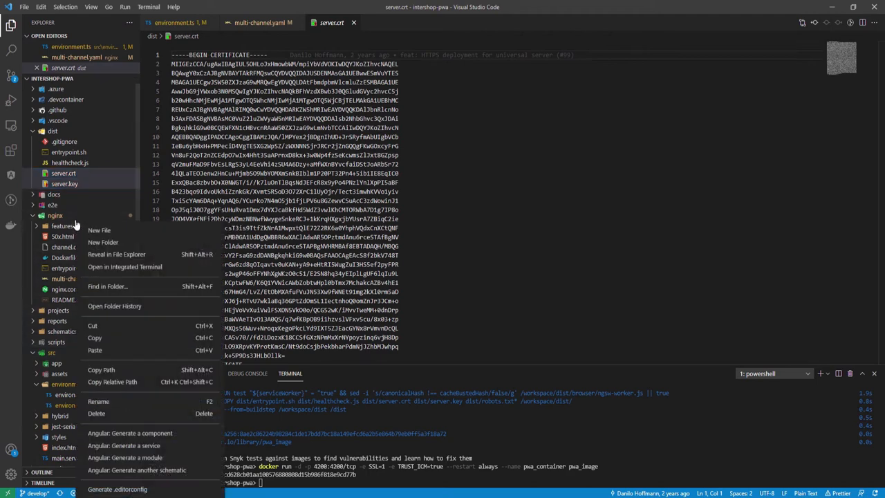
pyautogui.moveTo(94, 349)
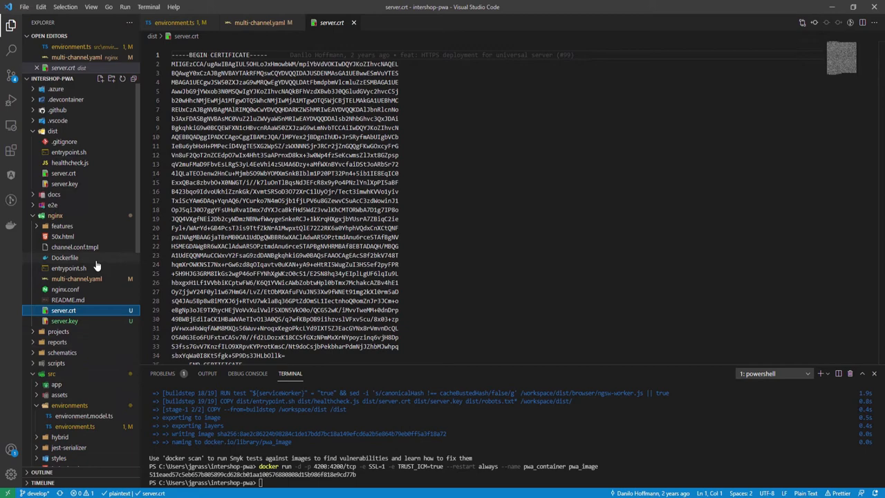
pyautogui.click(65, 257)
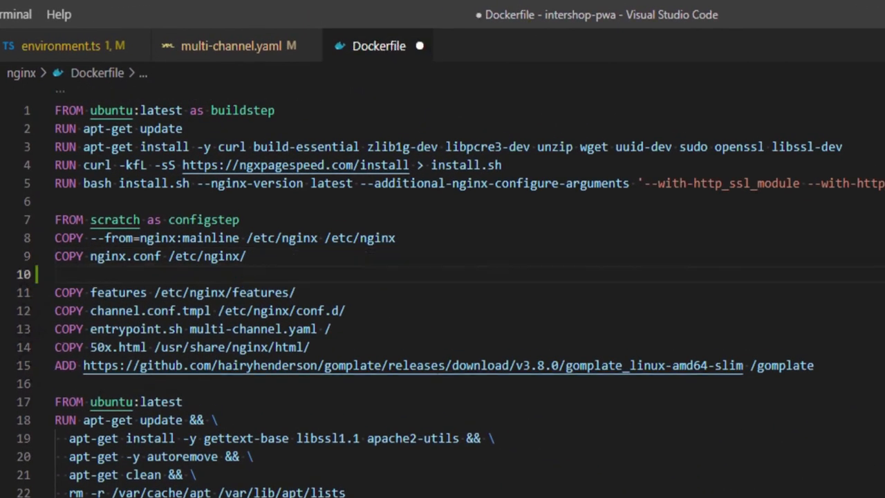
# Add COPY server.crt /etc/nginx/ to the nginx Dockerfile.
pyautogui.write('COPY server.crt /etc/nginx/')
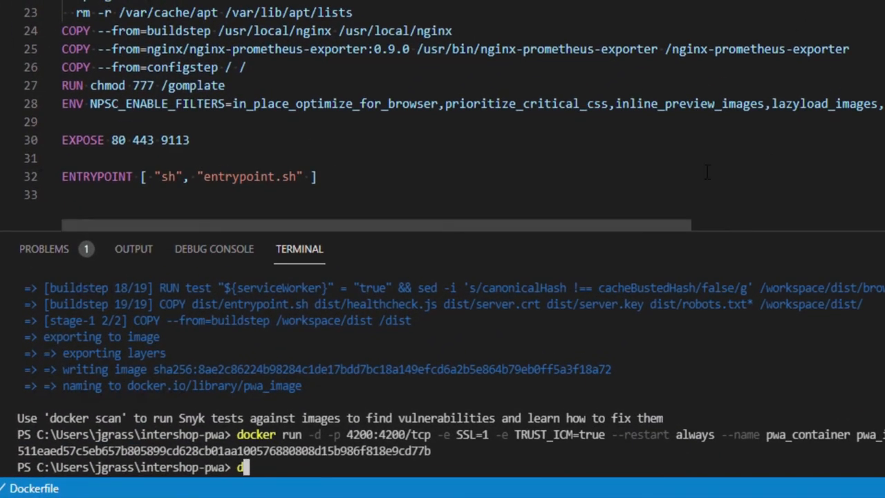
# Run docker build --no-cache -t nginx_image nginx, then list running containers with docker ps.
pyautogui.write('docker build --no-cache -t')
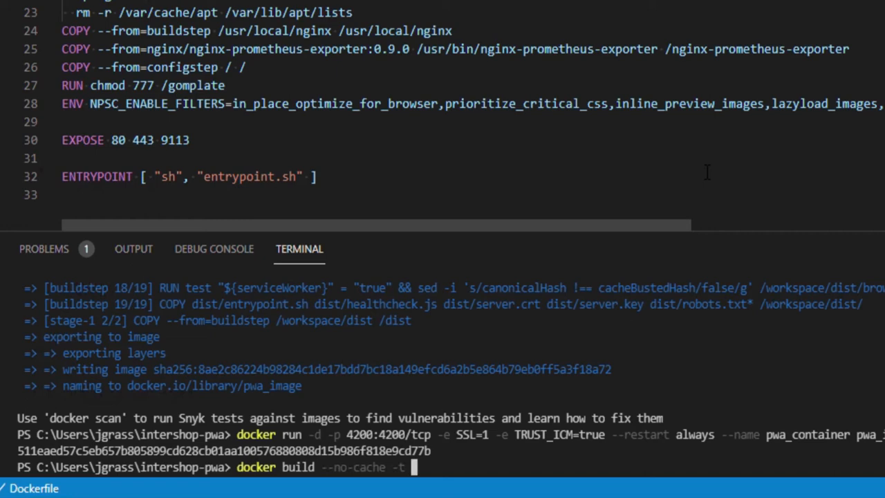
pyautogui.write('nginx_image nginx')
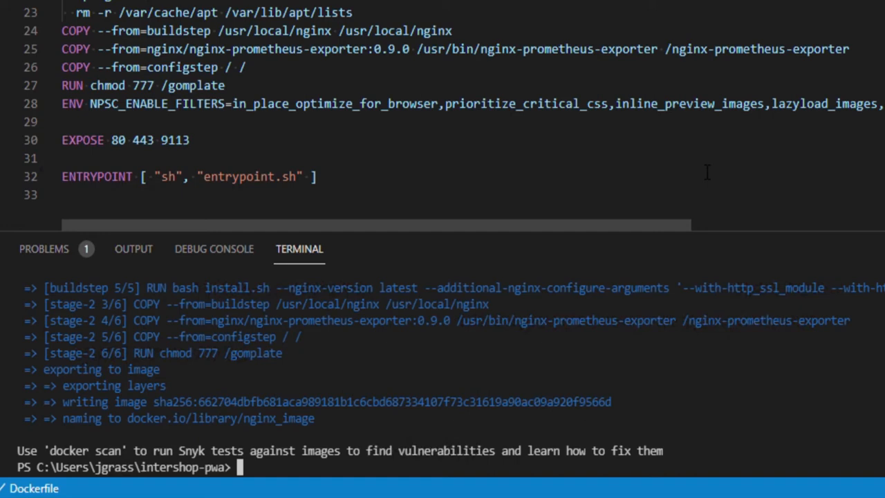
pyautogui.write('docker ps')
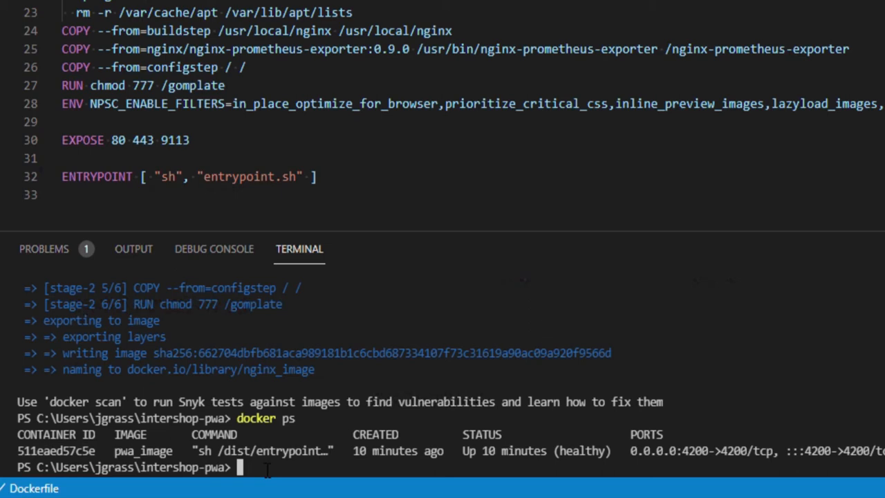
# Run docker inspect on pwa_container and select its IP address 172.17.0.2.
pyautogui.write('docker in')
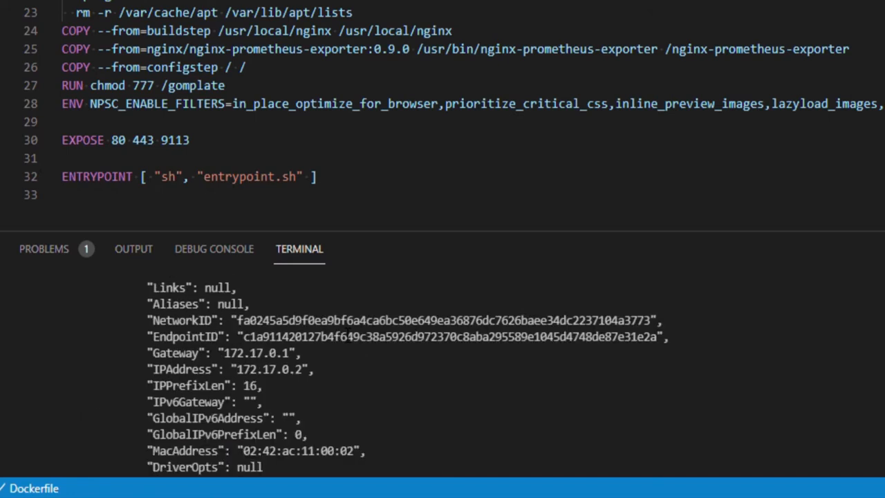
pyautogui.doubleClick(285, 369)
pyautogui.write('docker run -d --name "nginx_')
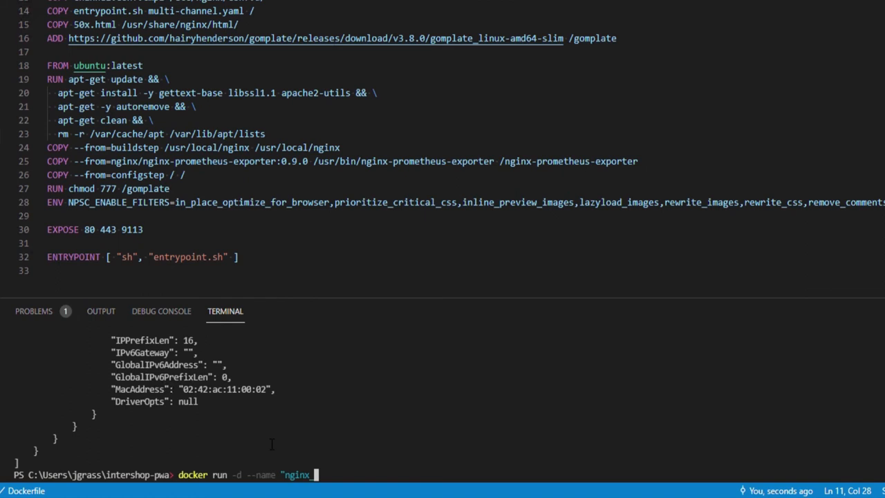
# Run nginx_container detached with SSL=1, TRUST_ICM=true, port 443 and PWA upstream 172.17.0.2:4200.
pyautogui.write('ontainer" --restart always -e SSL=1 -e TRUST_ICM=true -p 443:443 -e UPS')
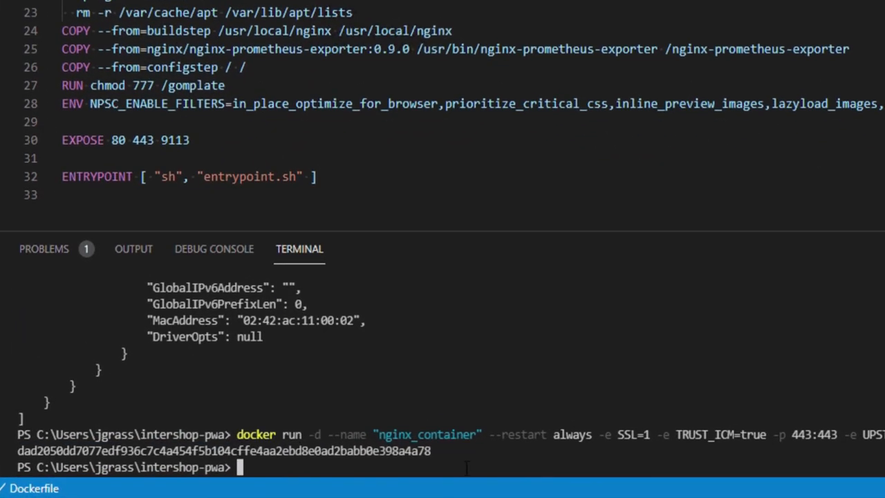
# Stop pwa_container and nginx_container with docker stop, then scroll Explorer to docker-compose.yml.
pyautogui.write('docker stop nginx_container')
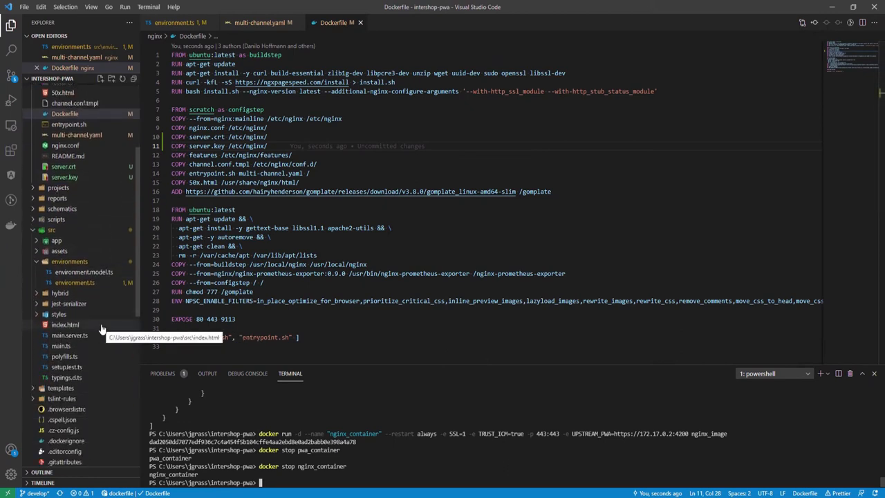
pyautogui.scroll(-3)
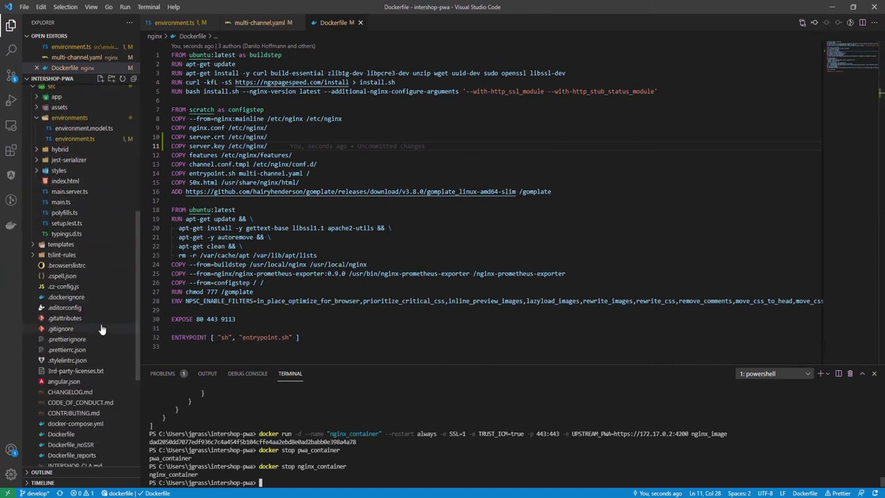
pyautogui.moveTo(75, 423)
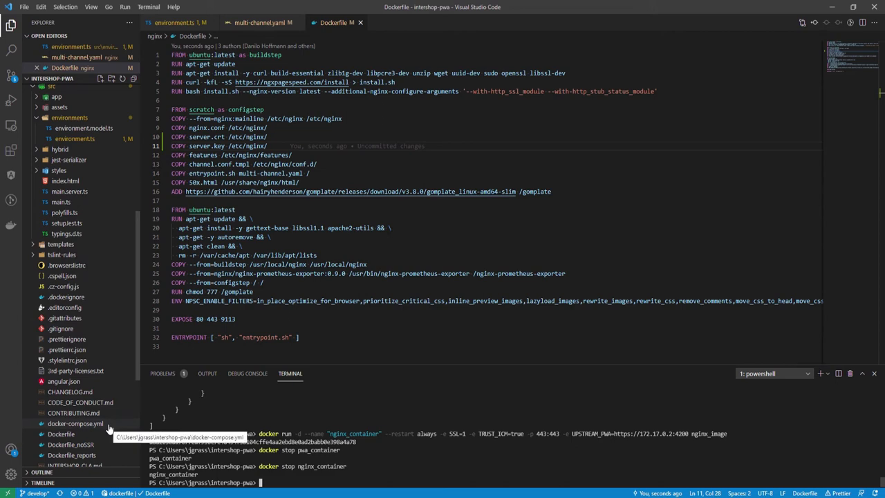
# Add /b2c and /b2b MULTI_CHANNEL entries with inSPIRED-inTRONICS channels and business features.
pyautogui.click(75, 423)
pyautogui.write('lang: en_')
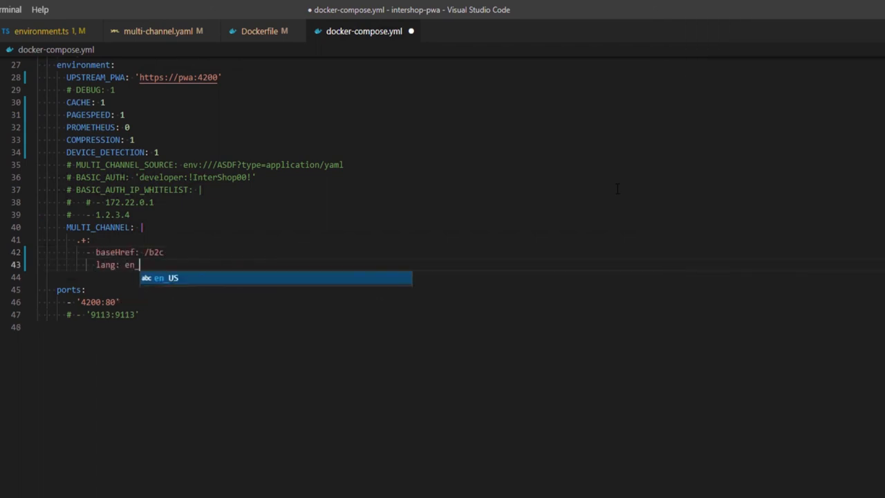
pyautogui.write('channel: inSPIRED-inTRONICS-Site')
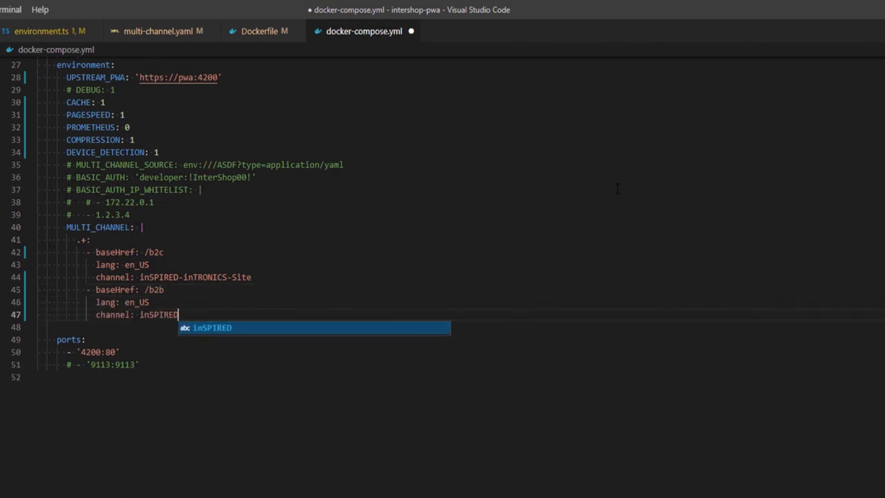
pyautogui.write('-inTRONICS_Business-Site')
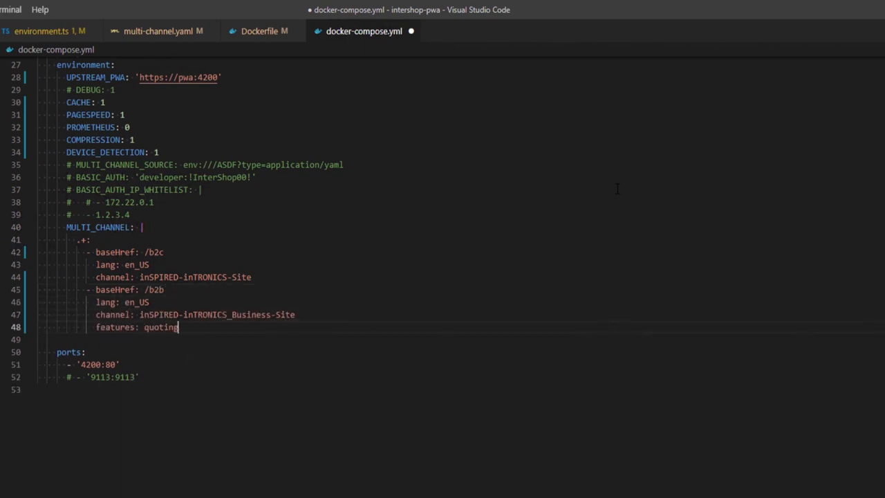
pyautogui.write(',businessCustomerRegistration,advancedVariation')
pyautogui.write('docker-compose up')
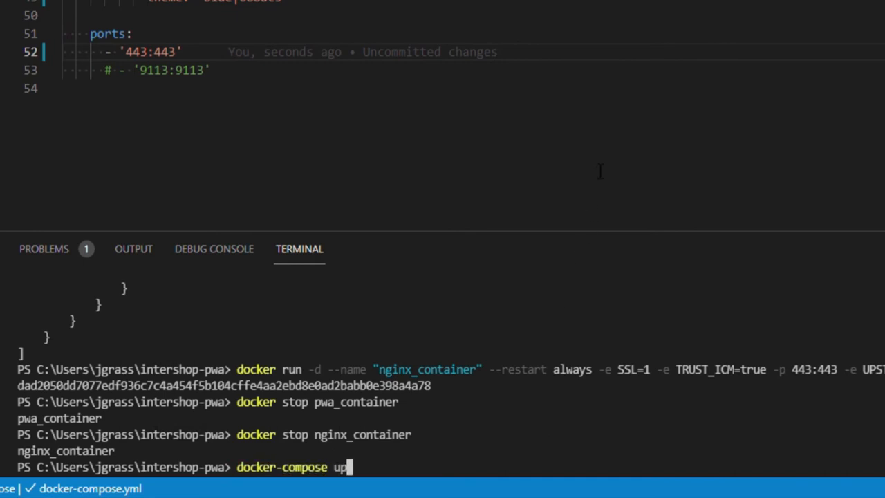
# Enter 'docker-compose up -d --build' in the terminal.
pyautogui.write('-d --build')
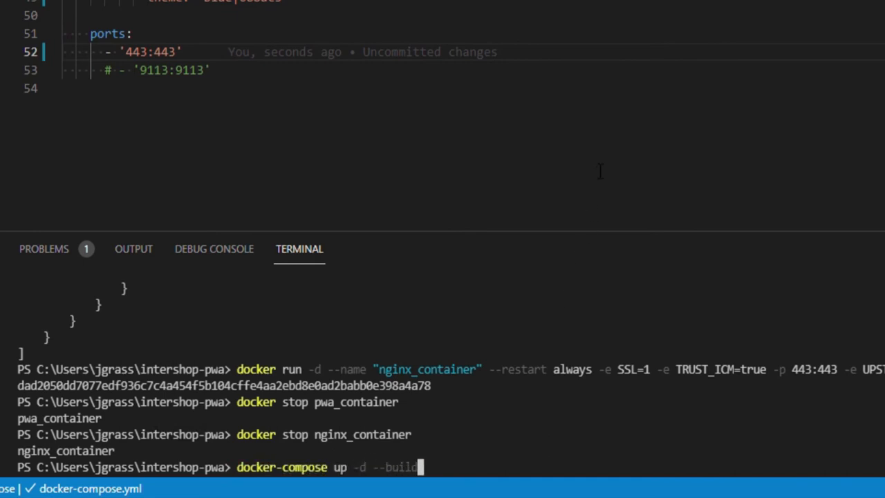